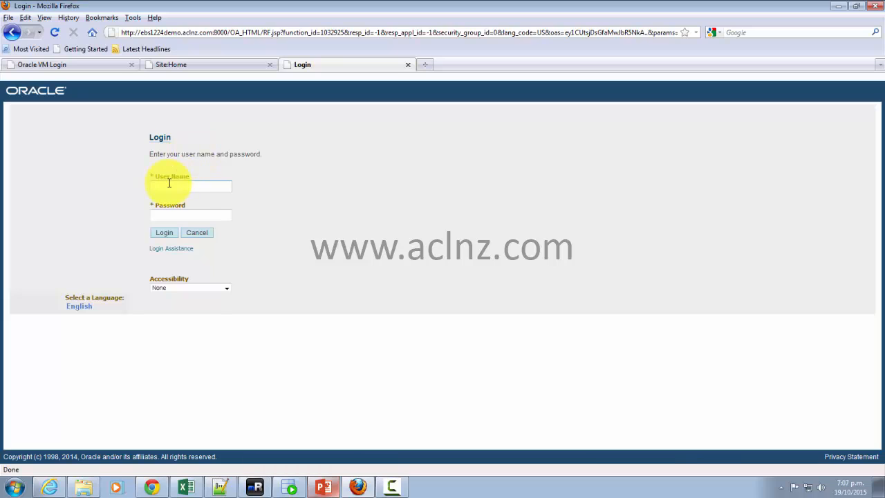
- Enter the user name 'josh h' and password, and sign in to Oracle E-Business Suite
text(josh hutchinson)
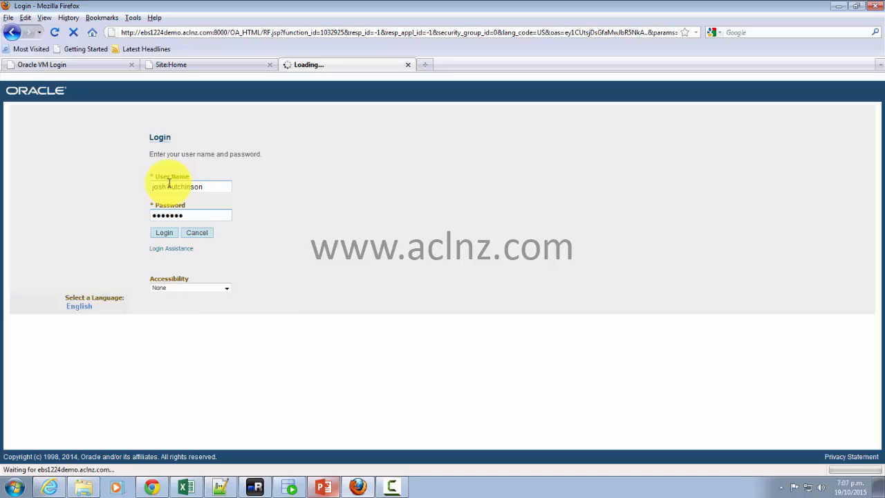
mouse_move(200, 73)
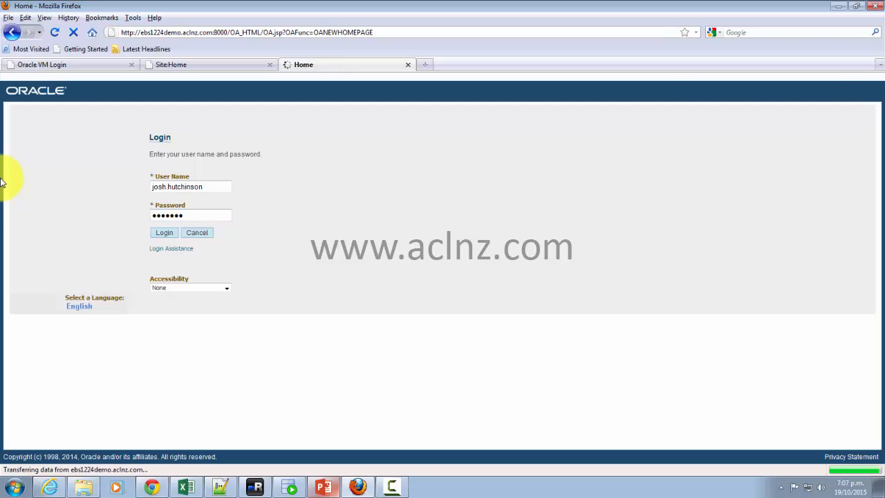
- Expand Receivables External, Vision Operations (USA) and open Customer Access to list Business World sites
click(164, 232)
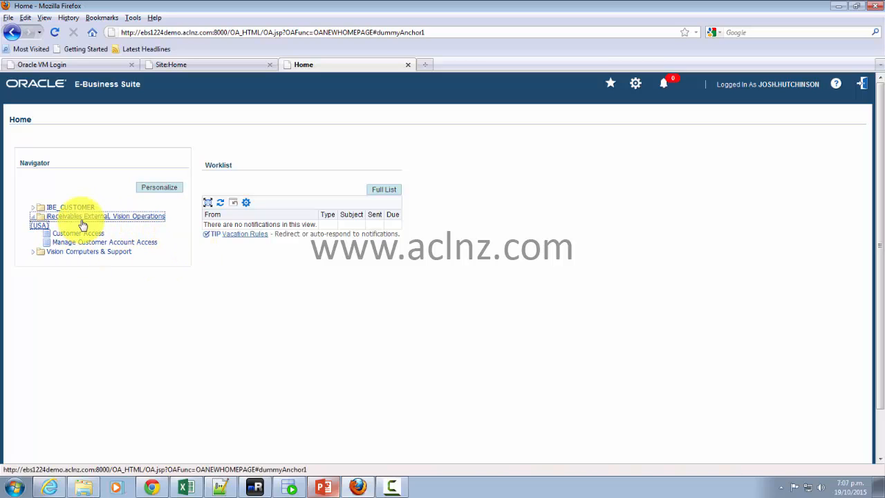
mouse_move(160, 223)
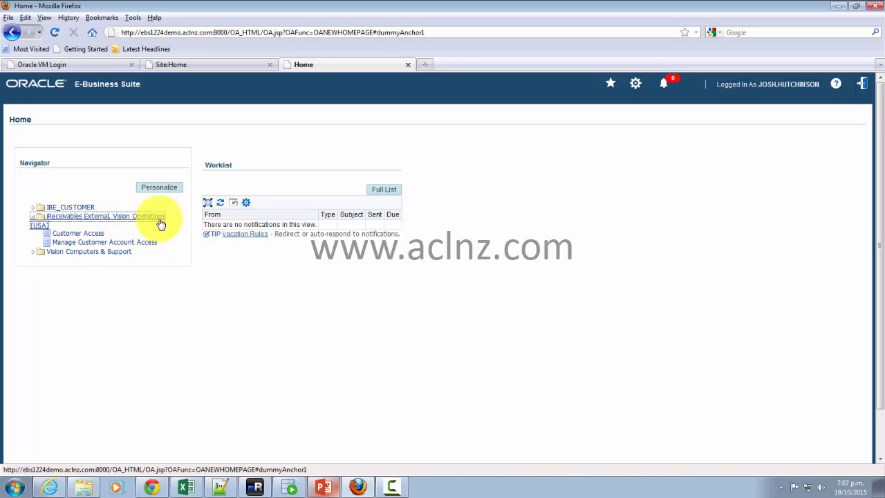
click(79, 232)
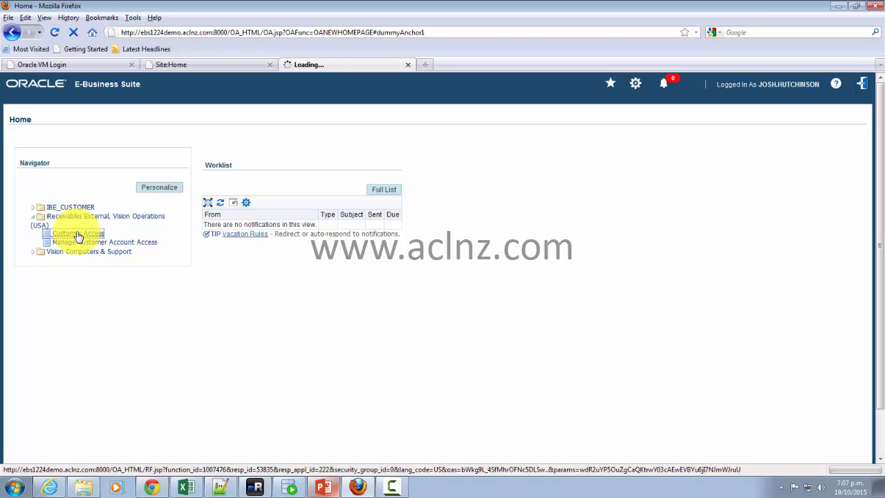
click(74, 233)
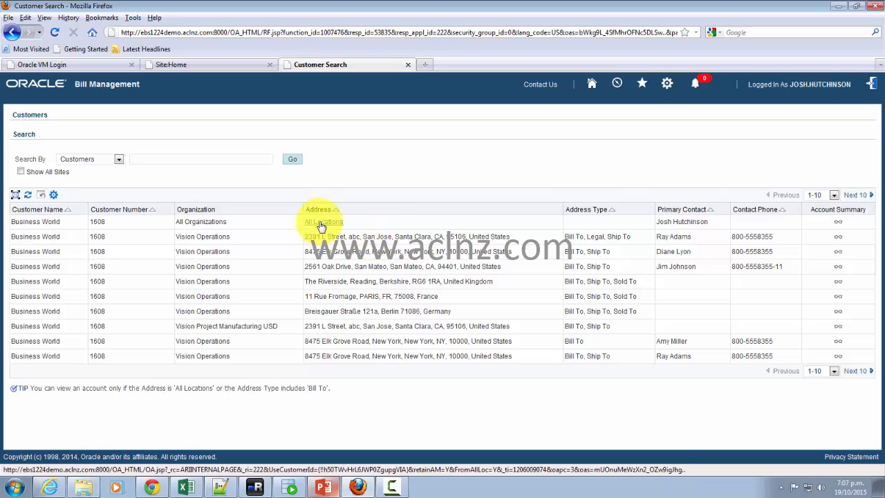
mouse_move(839, 221)
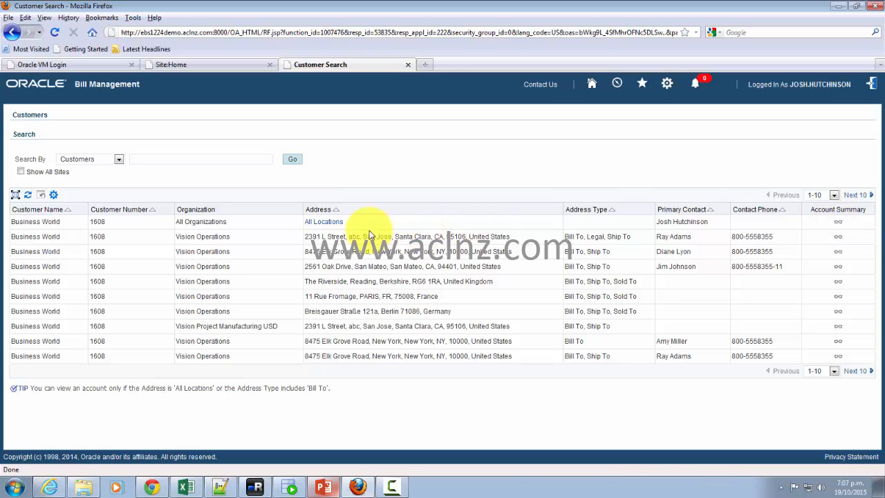
- Open Business World's All Locations account summary, then its Account Details transactions list
double_click(325, 236)
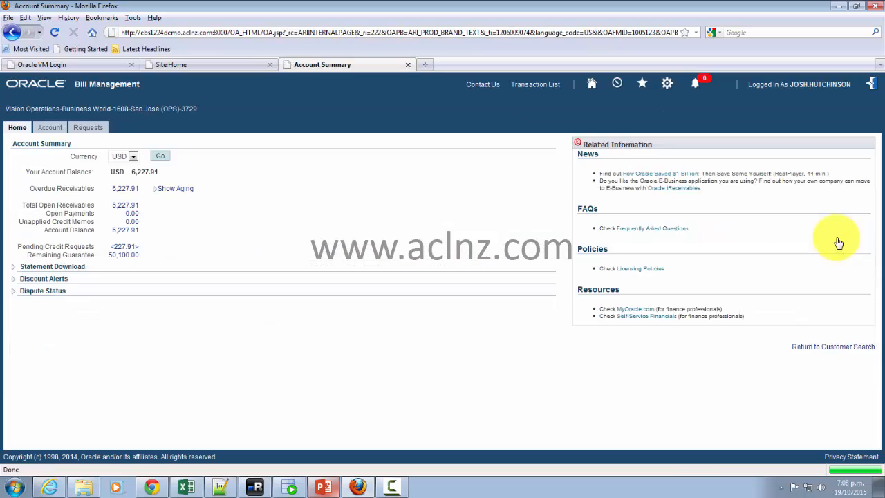
mouse_move(308, 230)
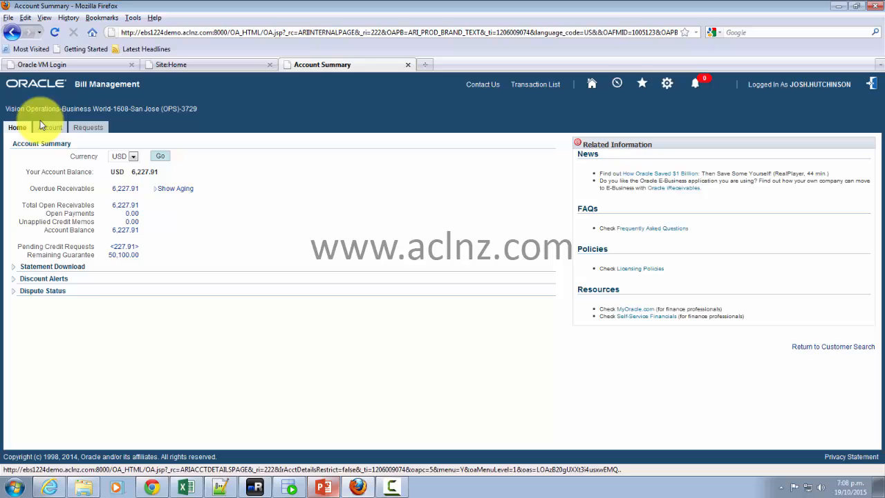
click(49, 127)
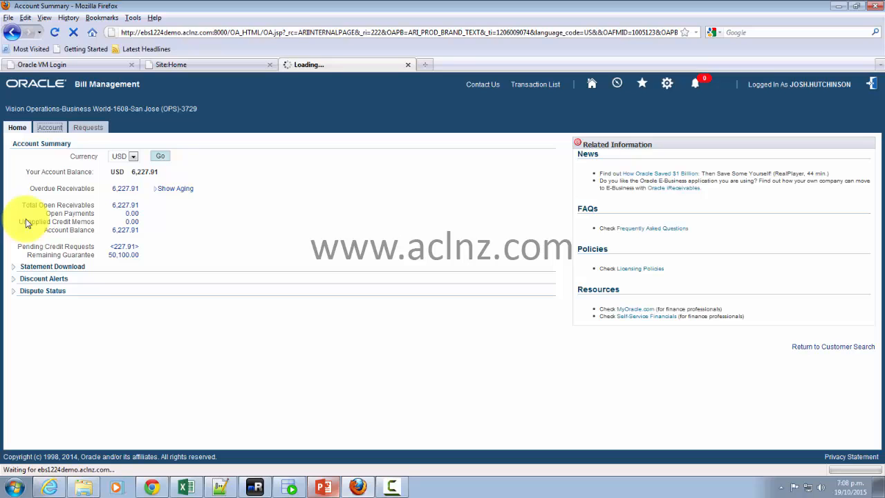
click(49, 127)
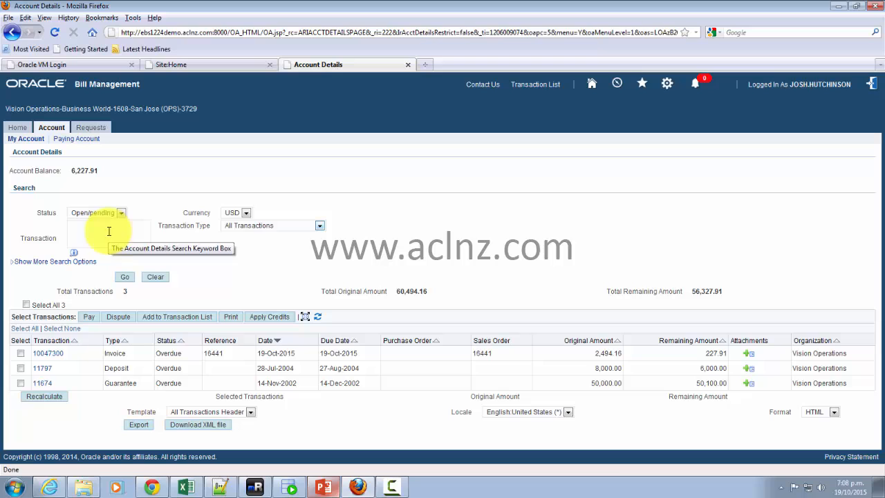
mouse_move(48, 354)
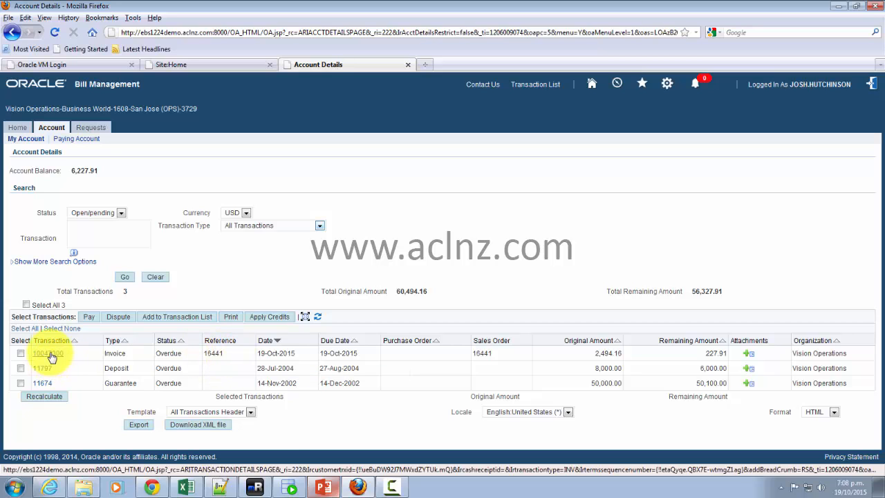
- Open invoice 10047300, try its printable page, and scroll through its line items
click(49, 352)
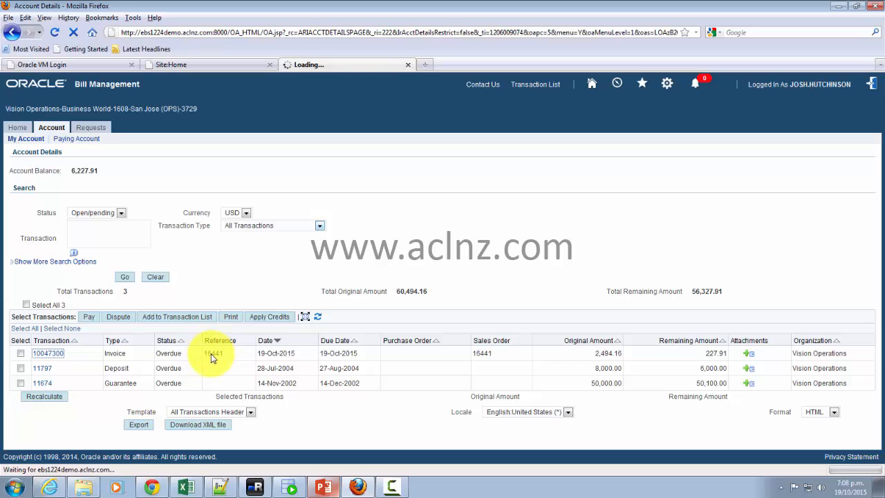
click(49, 352)
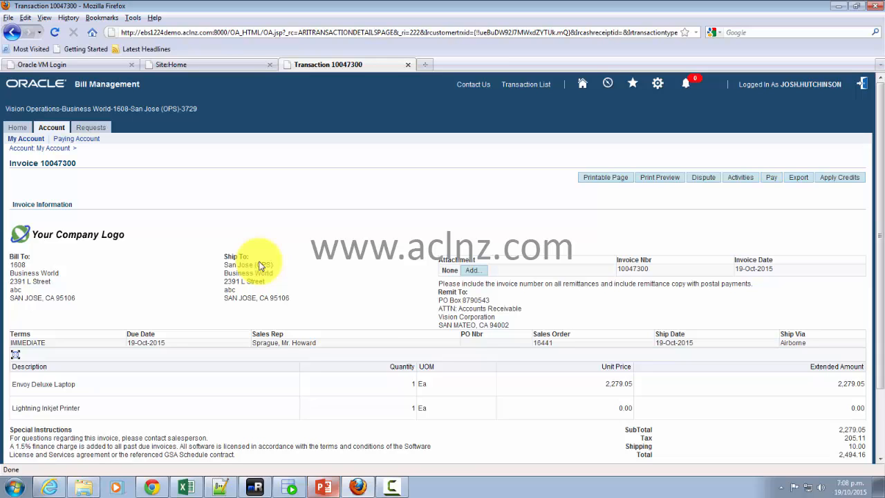
mouse_move(615, 195)
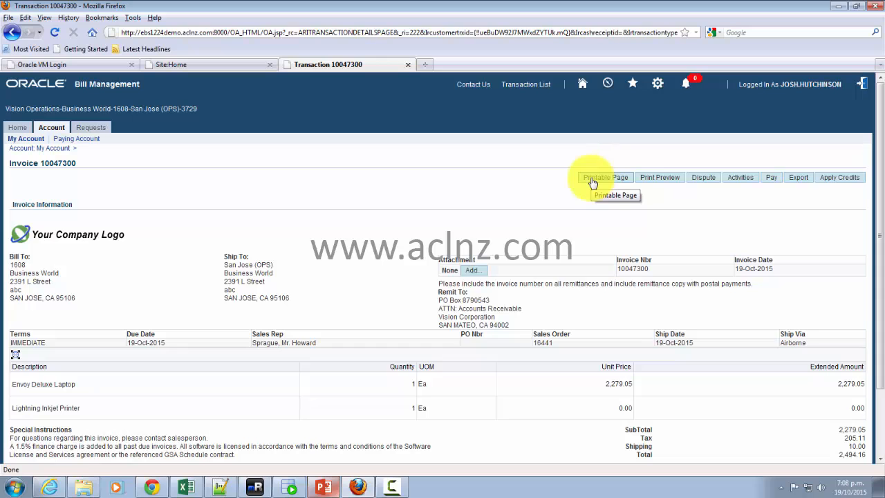
click(603, 177)
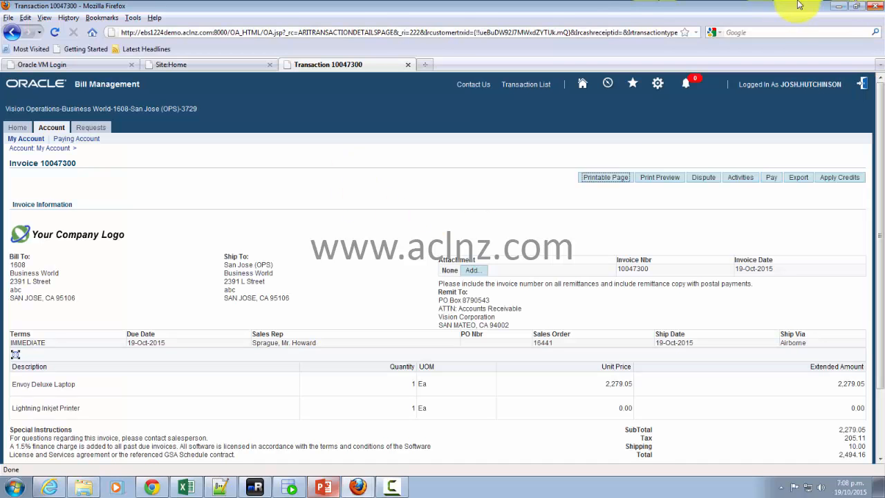
mouse_move(297, 248)
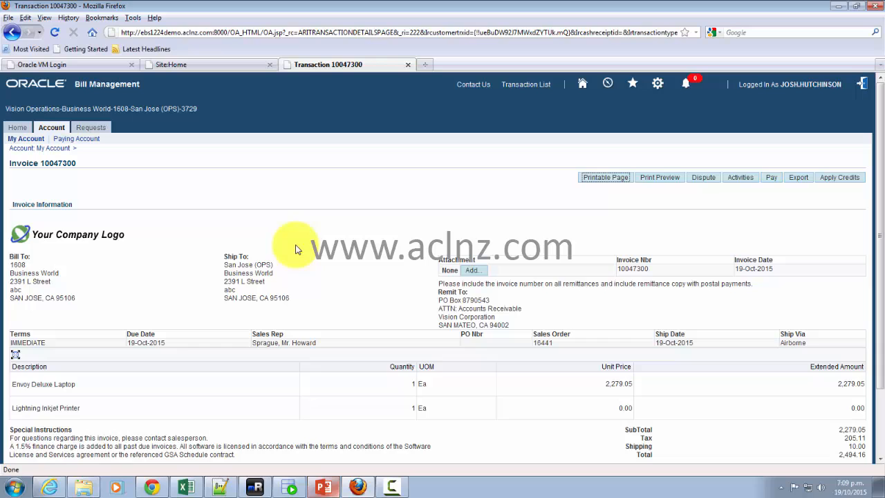
mouse_move(302, 254)
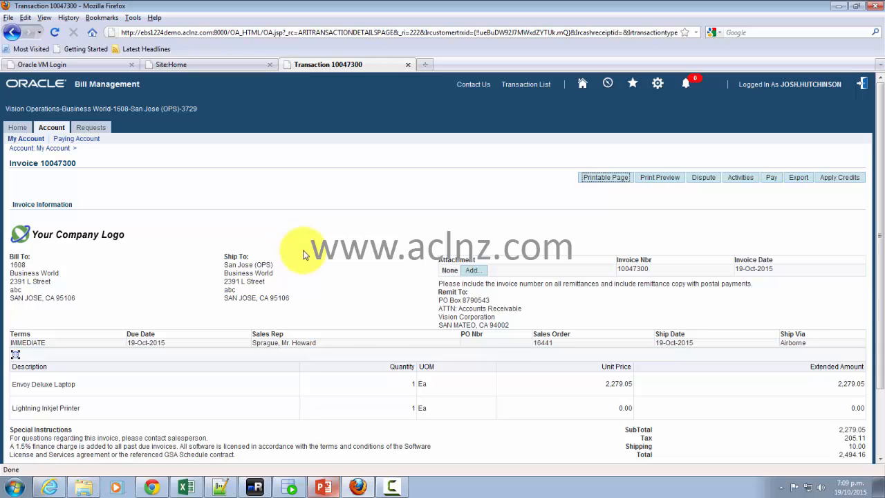
mouse_move(359, 154)
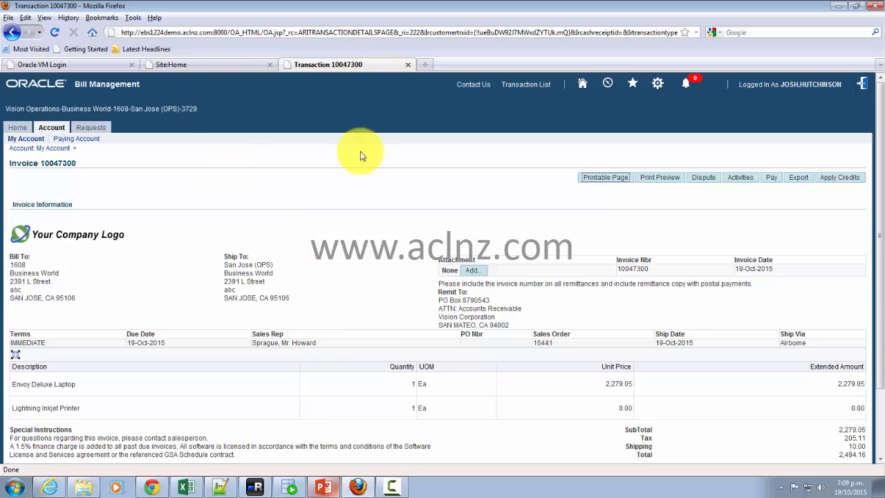
mouse_move(352, 207)
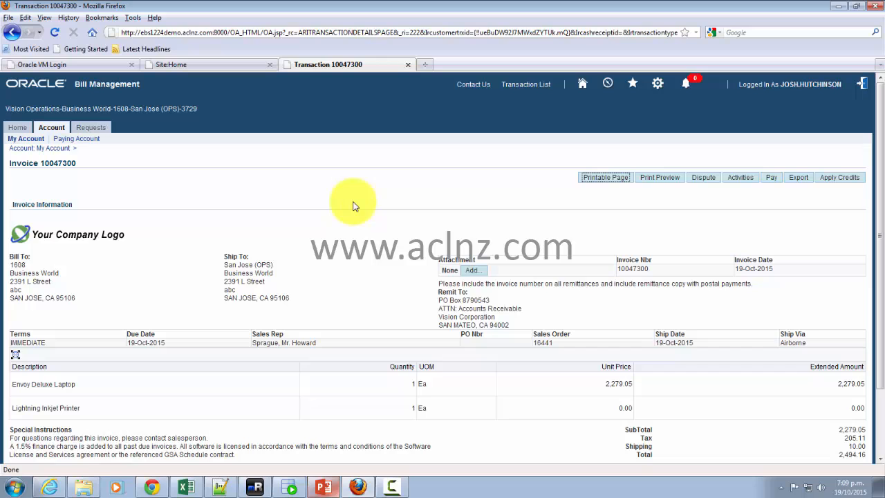
scroll(down, 3)
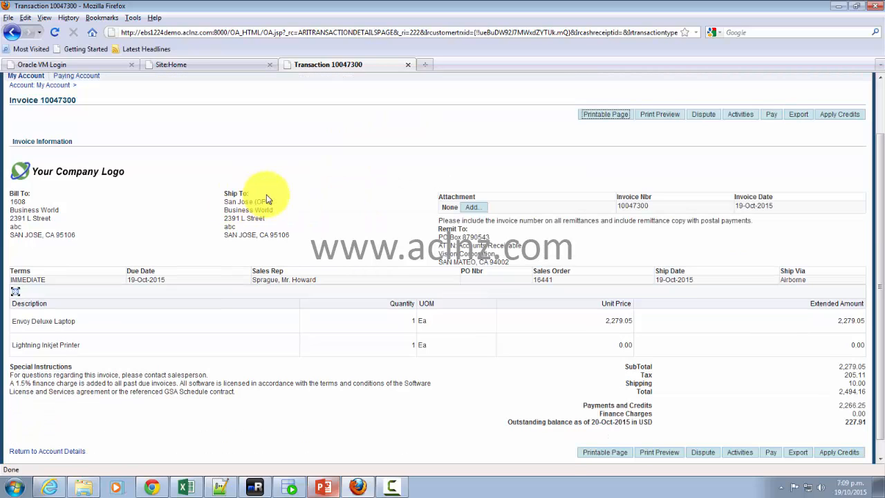
mouse_move(326, 192)
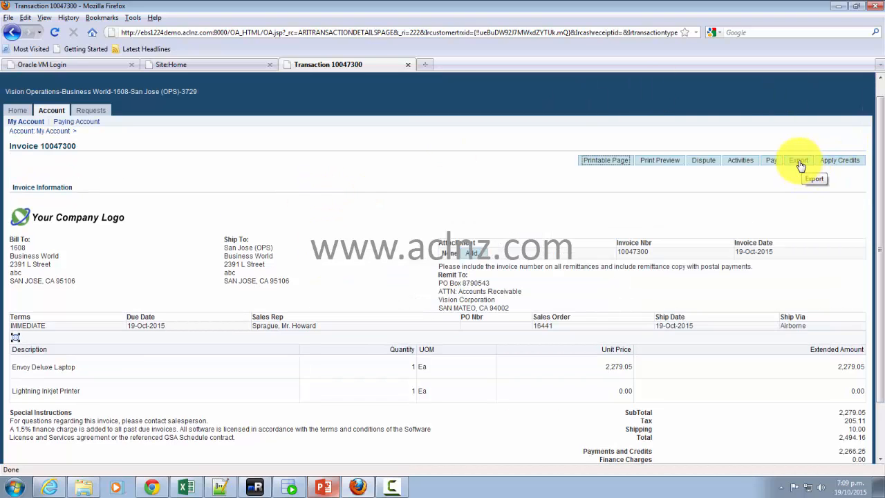
- Export invoice 10047300 and open export.csv with Microsoft Excel
click(798, 160)
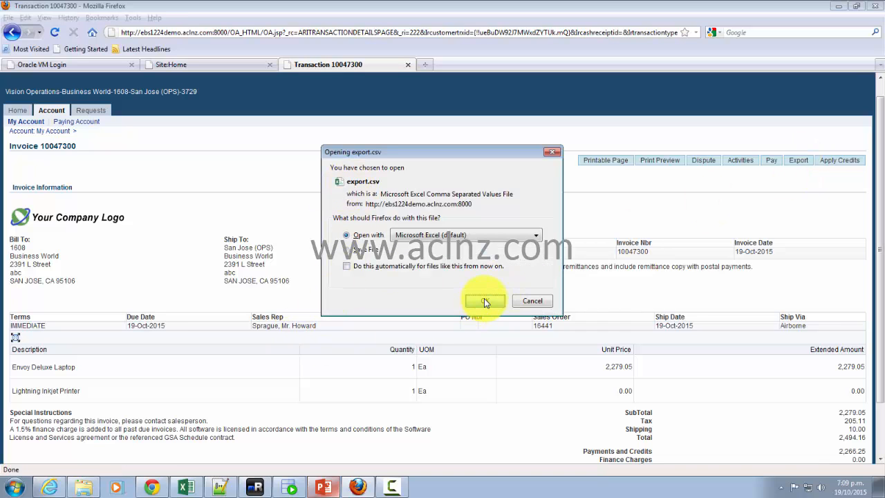
click(485, 300)
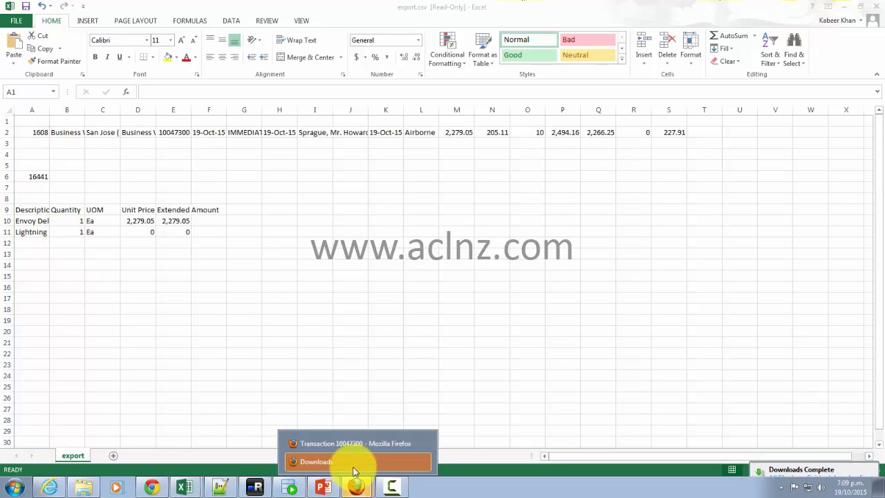
click(357, 443)
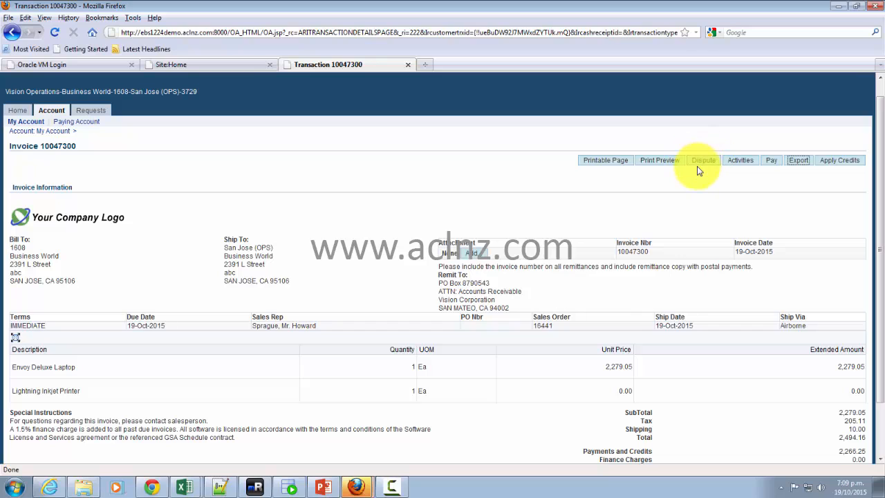
mouse_move(702, 200)
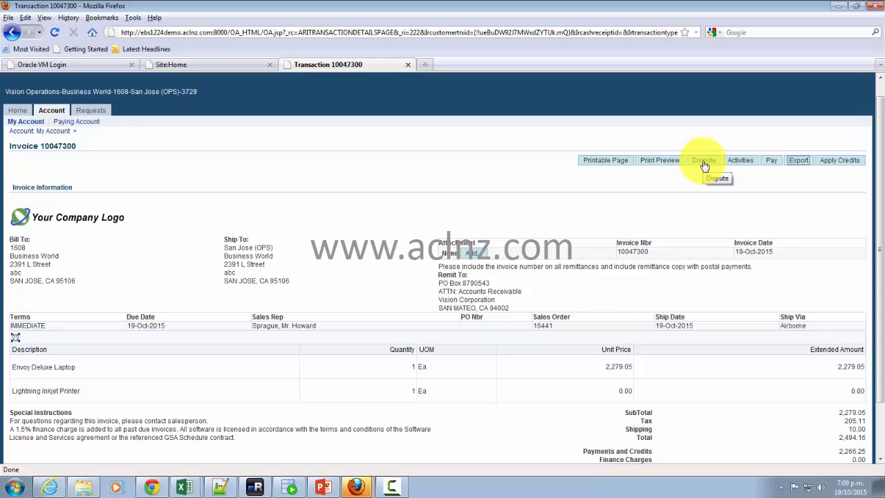
- Start a dispute on invoice 10047300, bringing up the existing request 1597 warning
click(704, 160)
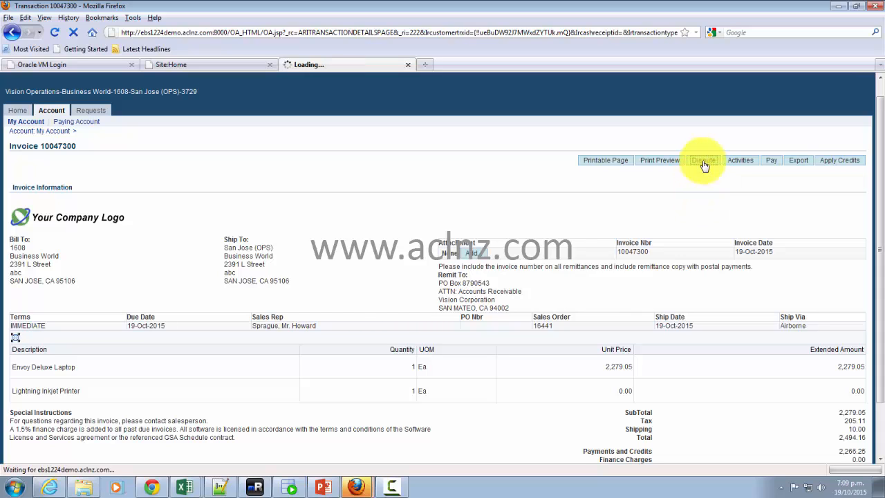
click(703, 160)
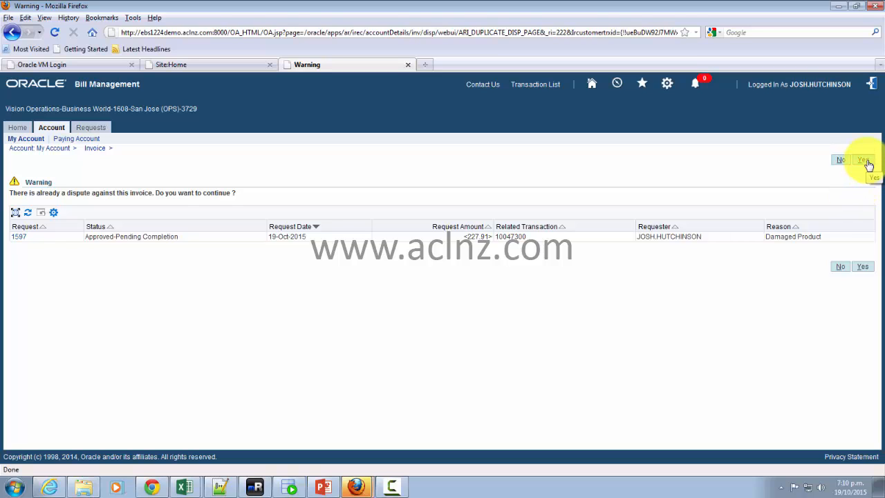
- Proceed past the duplicate-dispute warning, then cancel at the Select Dispute Reason step
click(862, 160)
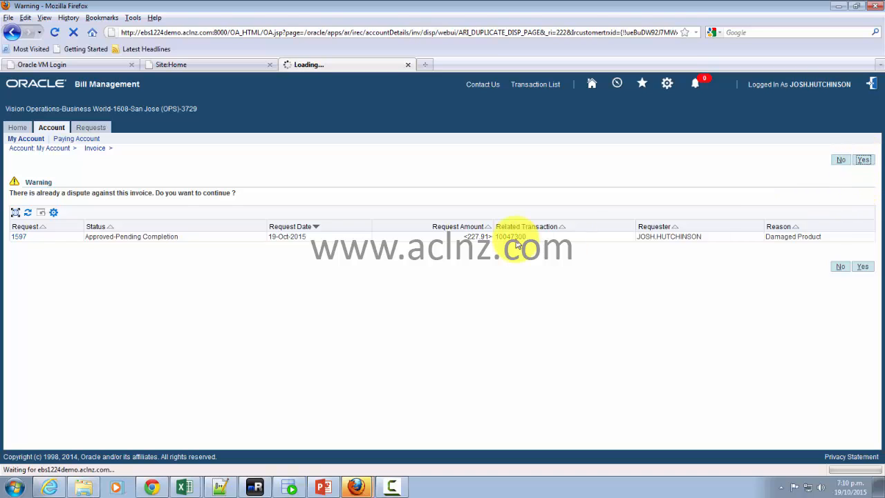
click(862, 160)
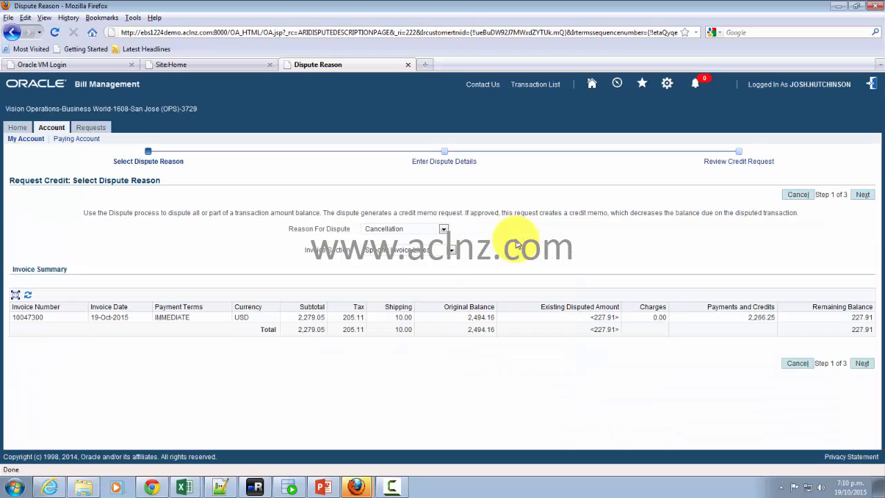
mouse_move(411, 242)
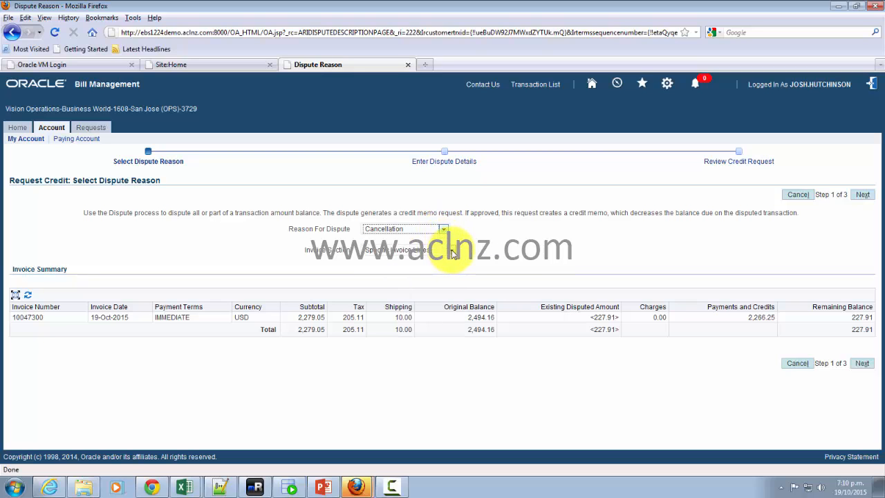
mouse_move(744, 204)
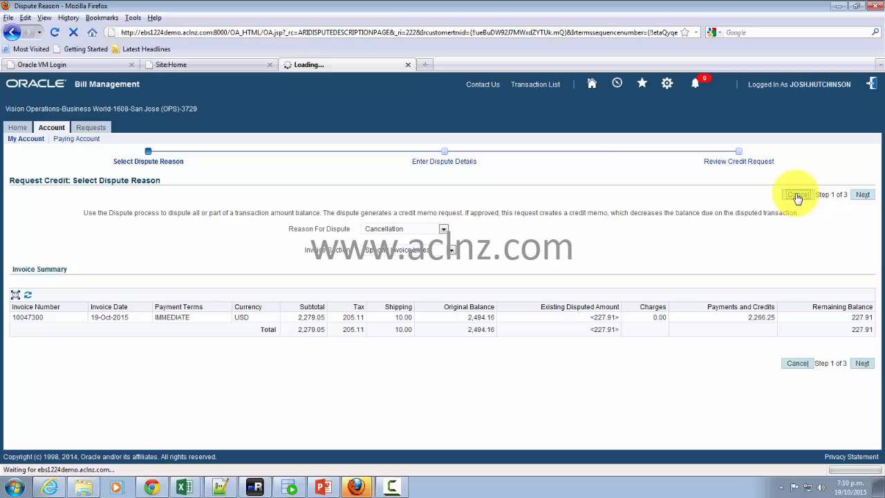
click(797, 194)
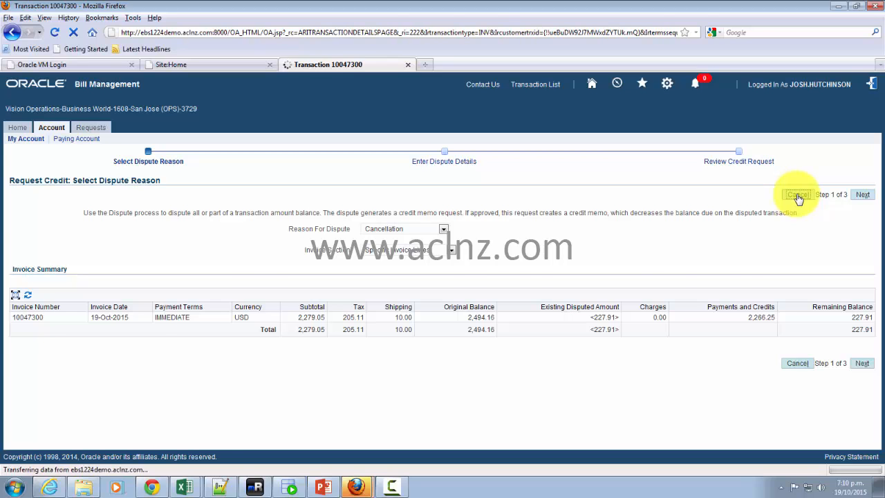
click(796, 194)
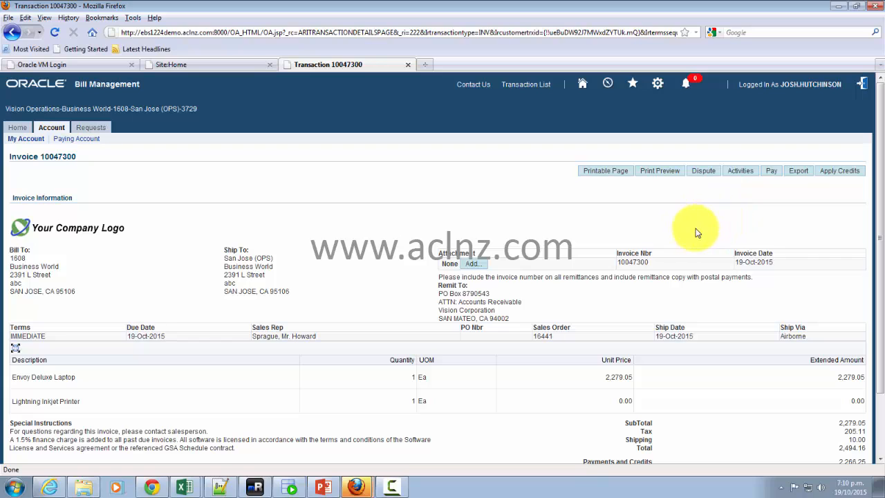
mouse_move(739, 171)
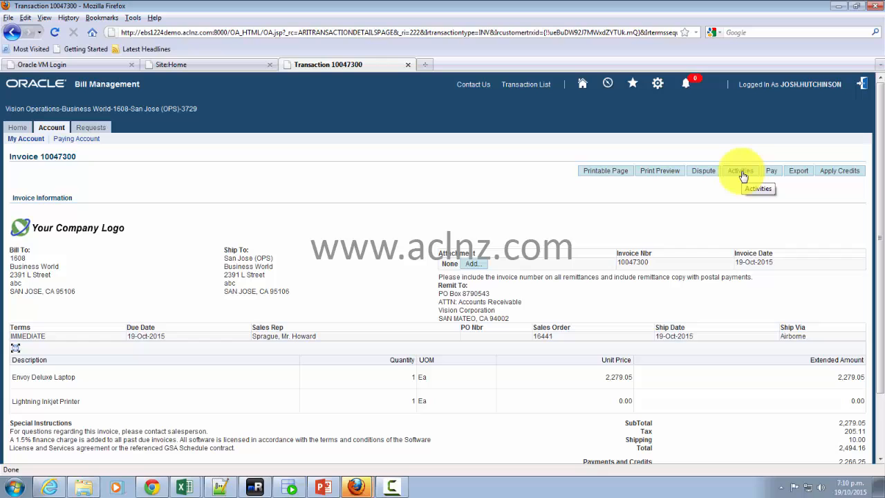
mouse_move(17, 173)
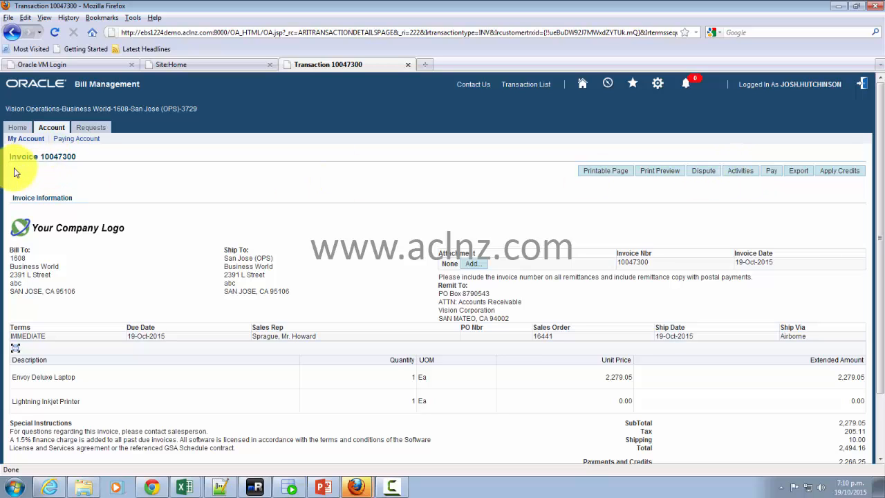
click(740, 170)
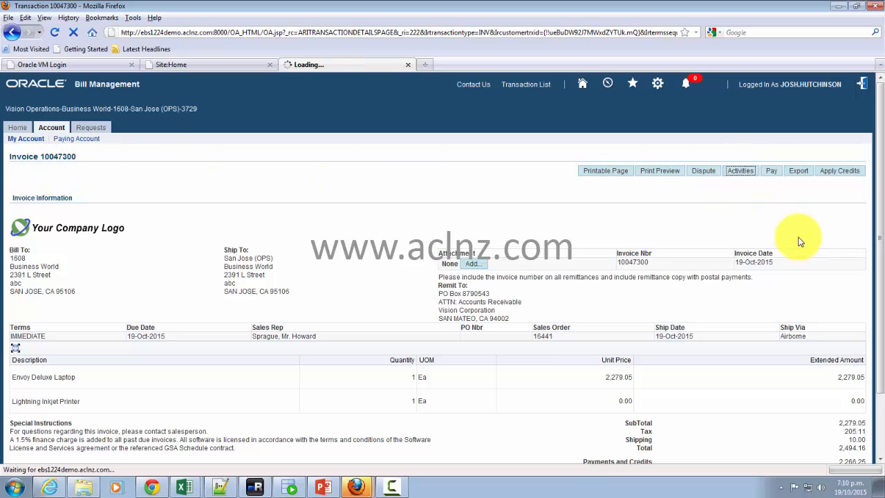
click(740, 170)
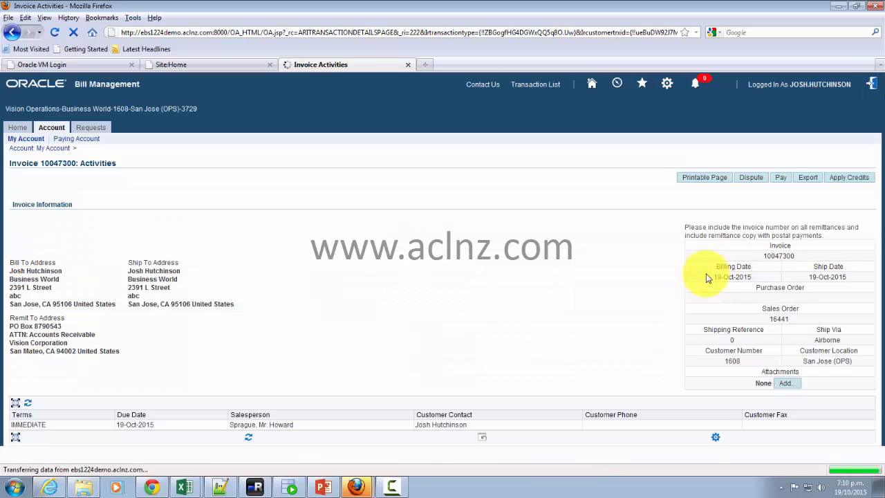
scroll(down, 3)
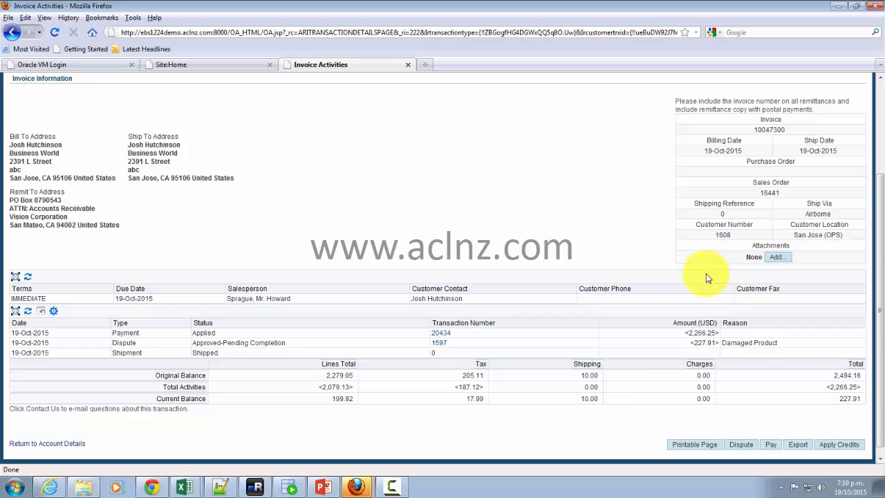
mouse_move(334, 399)
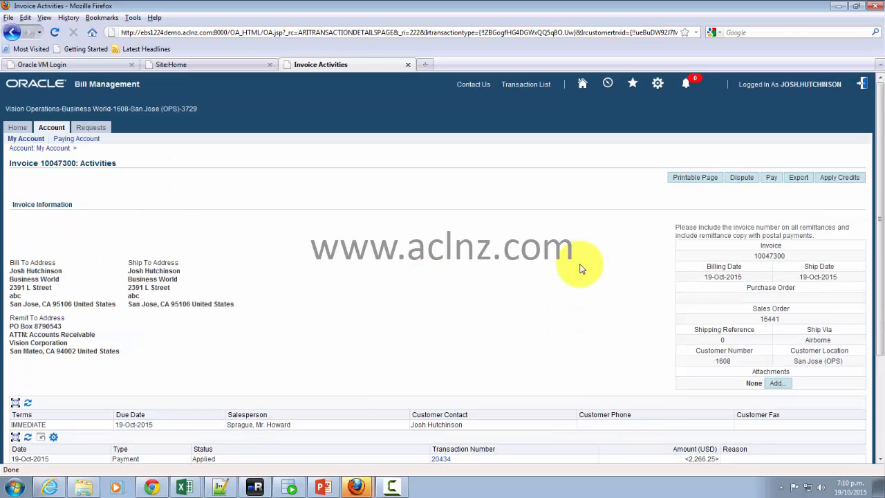
mouse_move(240, 238)
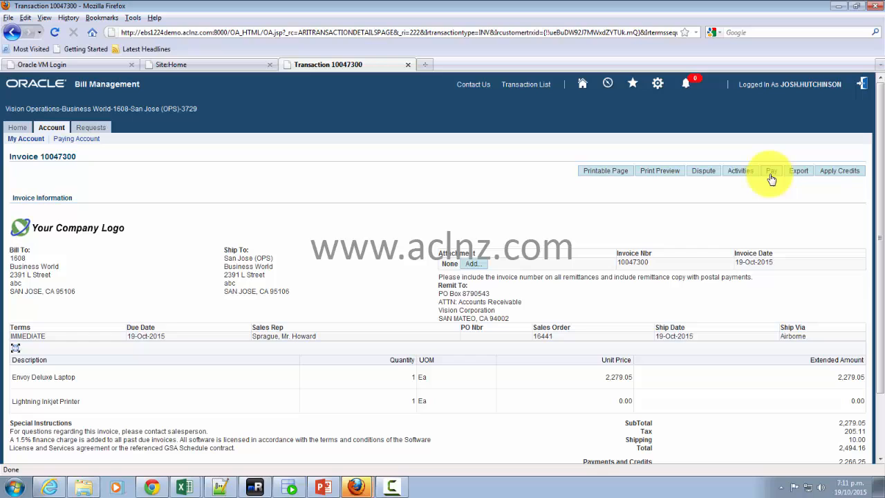
mouse_move(771, 173)
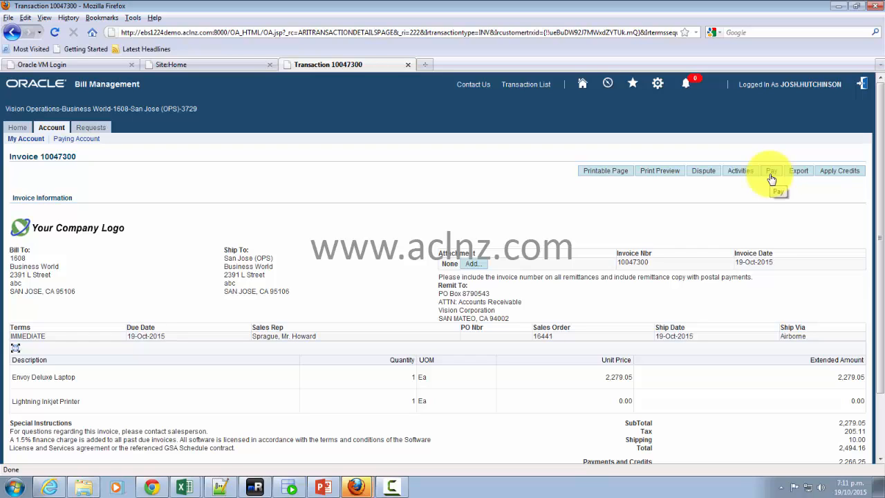
mouse_move(737, 195)
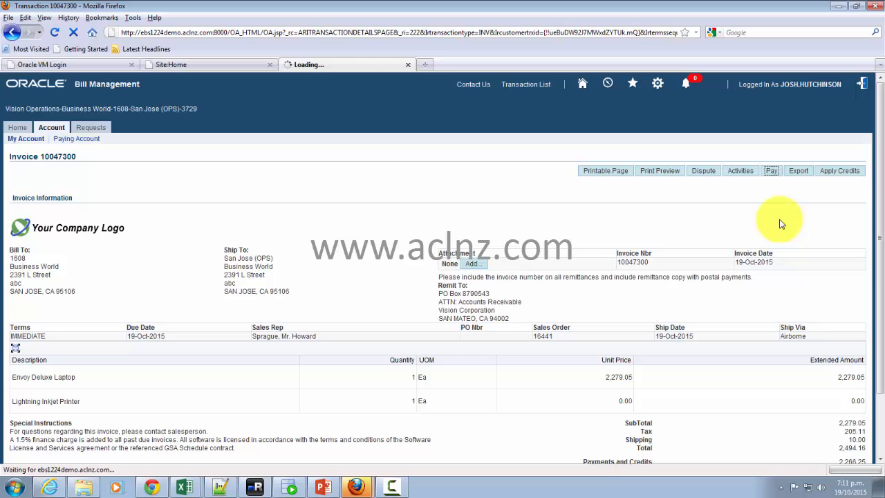
- Review the Advanced Payment page and its Payment Method options, then cancel without paying
click(770, 170)
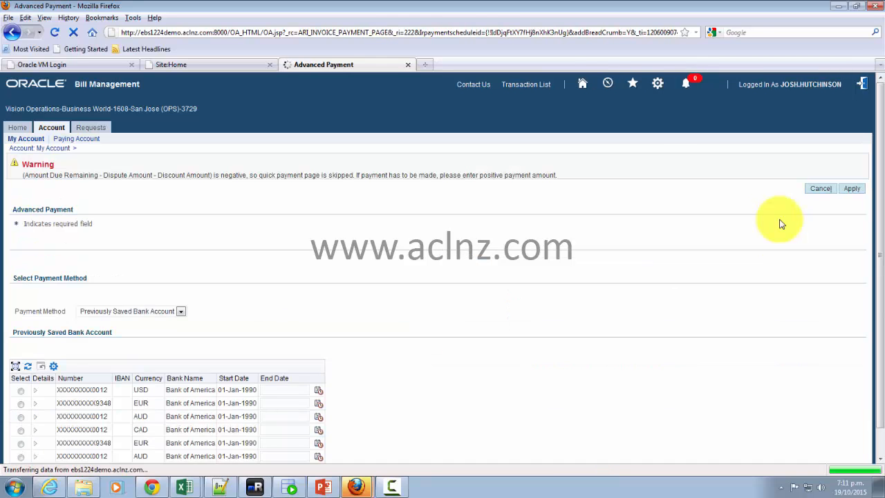
scroll(down, 3)
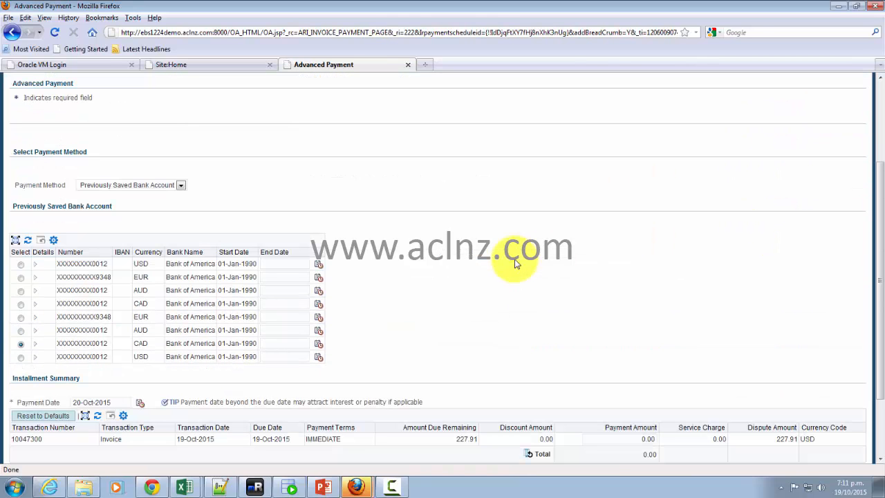
mouse_move(6, 320)
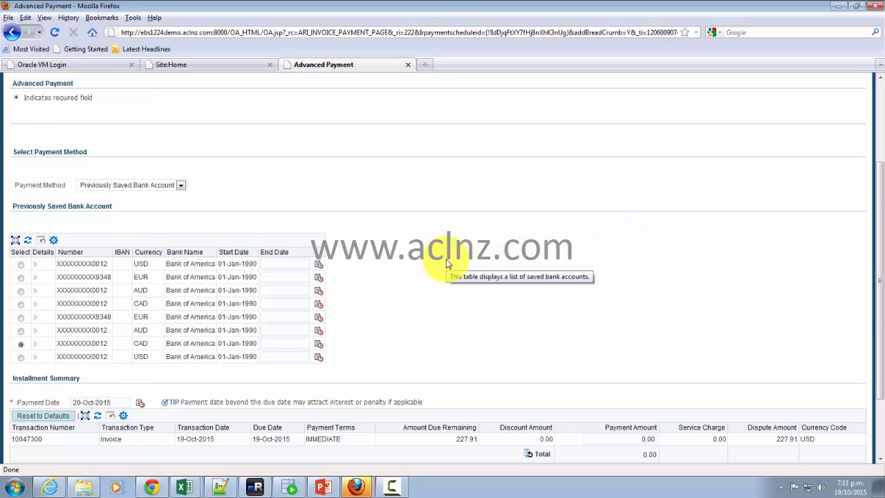
scroll(down, 3)
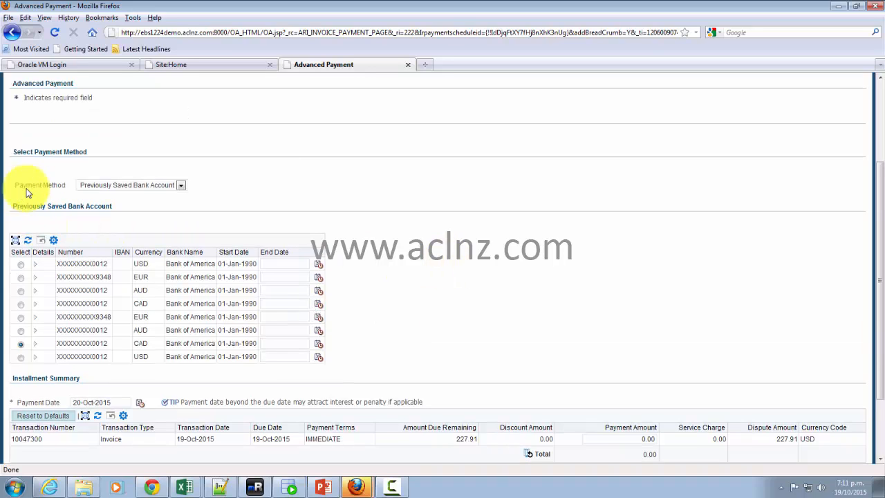
click(180, 185)
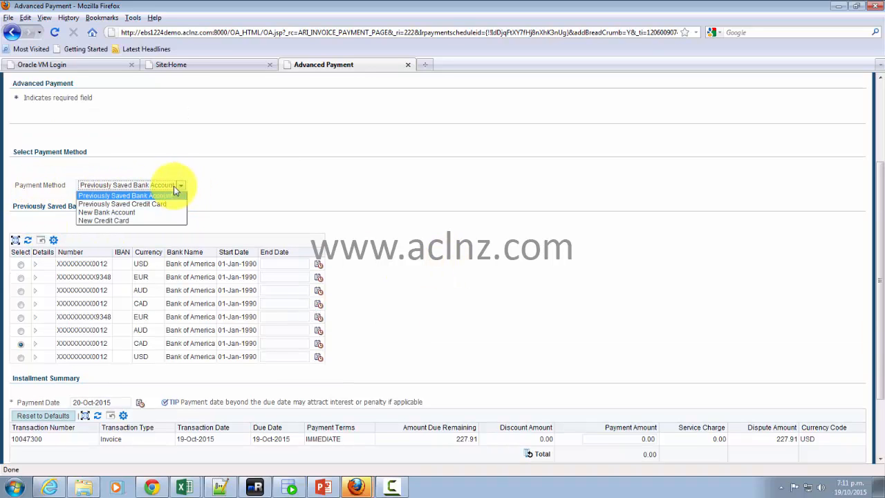
mouse_move(160, 212)
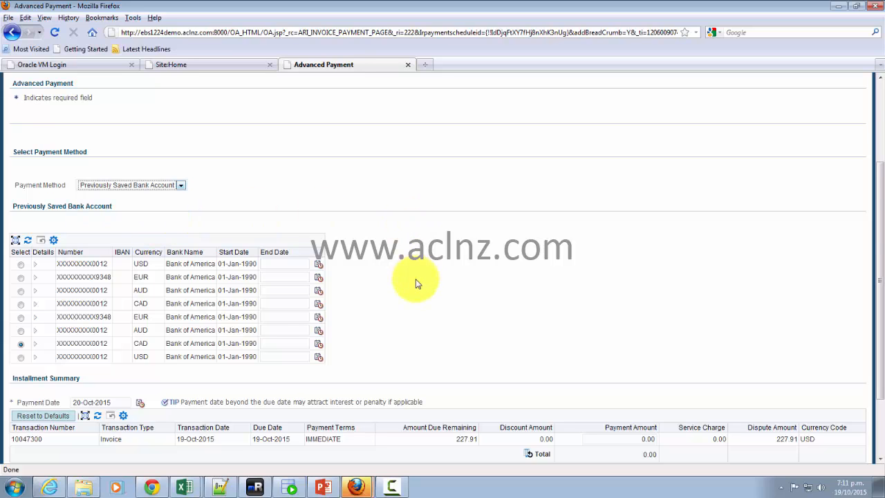
click(852, 188)
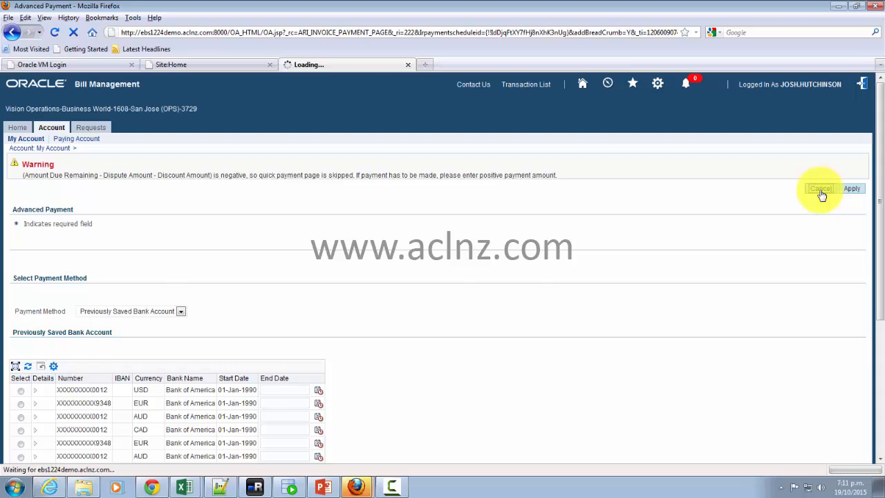
click(820, 188)
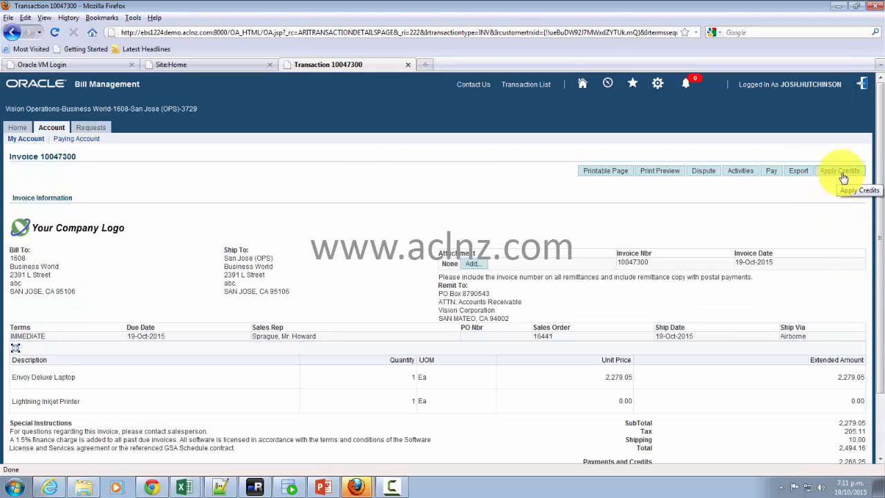
mouse_move(843, 229)
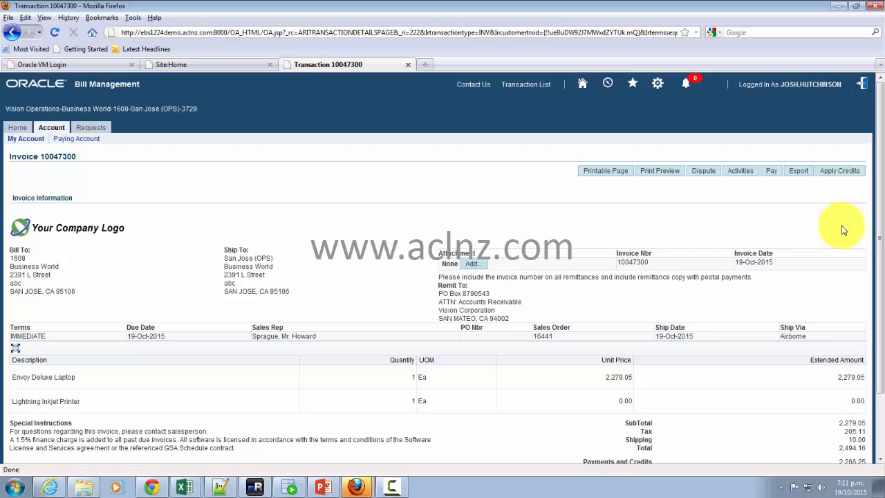
mouse_move(849, 204)
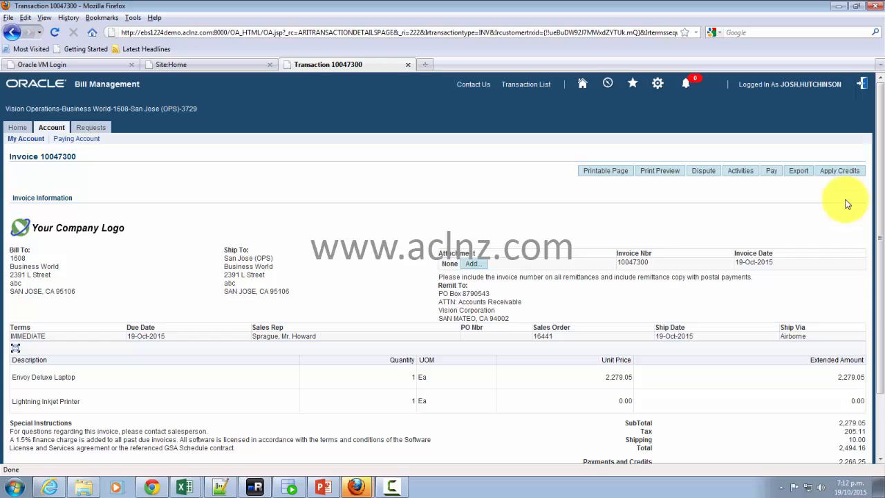
mouse_move(761, 197)
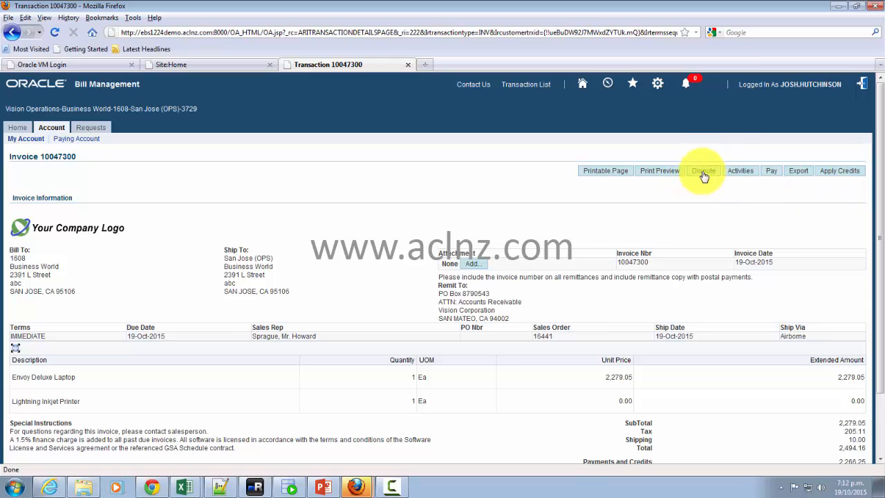
mouse_move(564, 312)
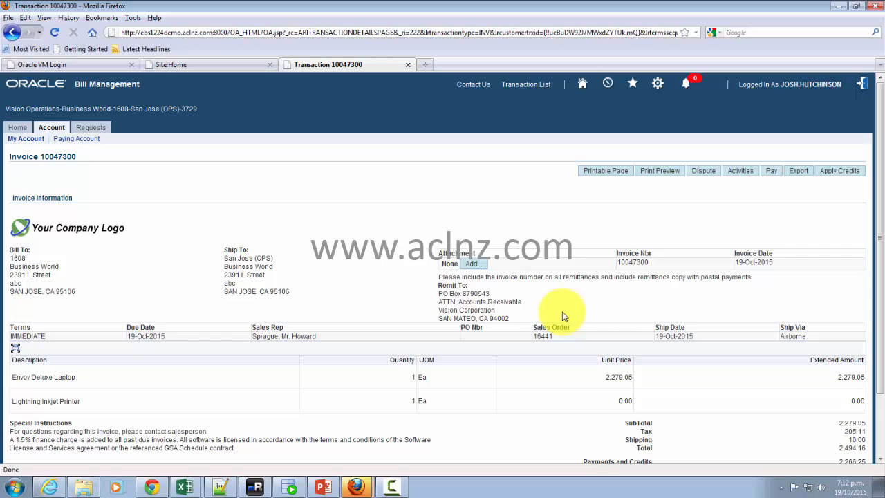
mouse_move(838, 171)
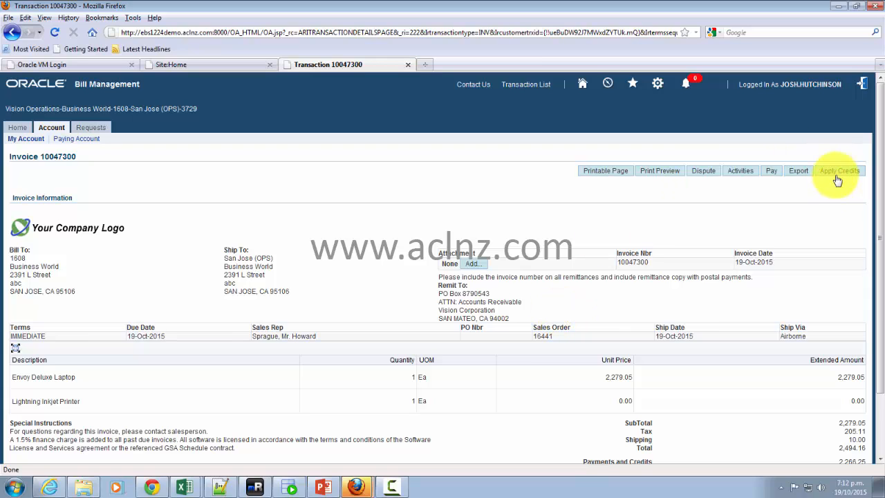
click(839, 171)
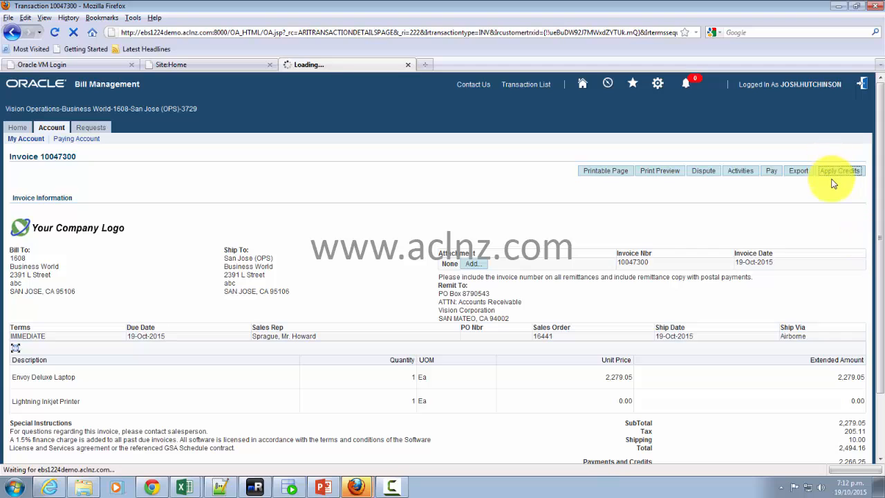
click(840, 171)
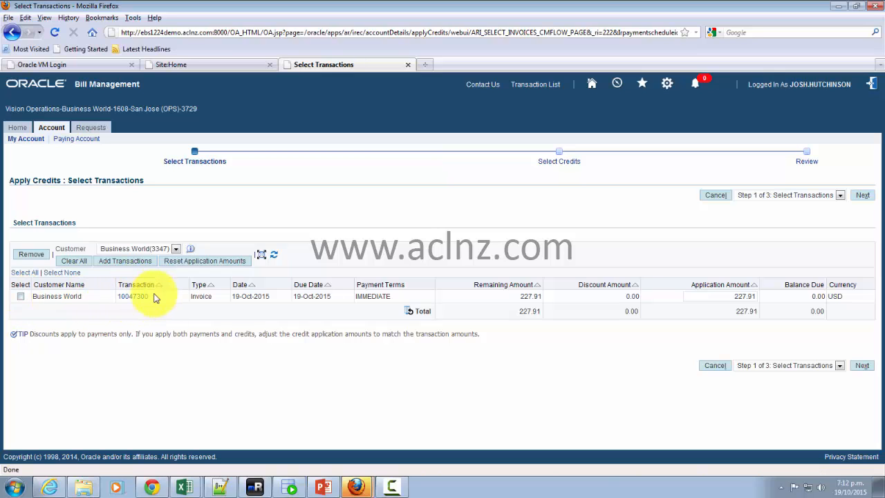
mouse_move(155, 300)
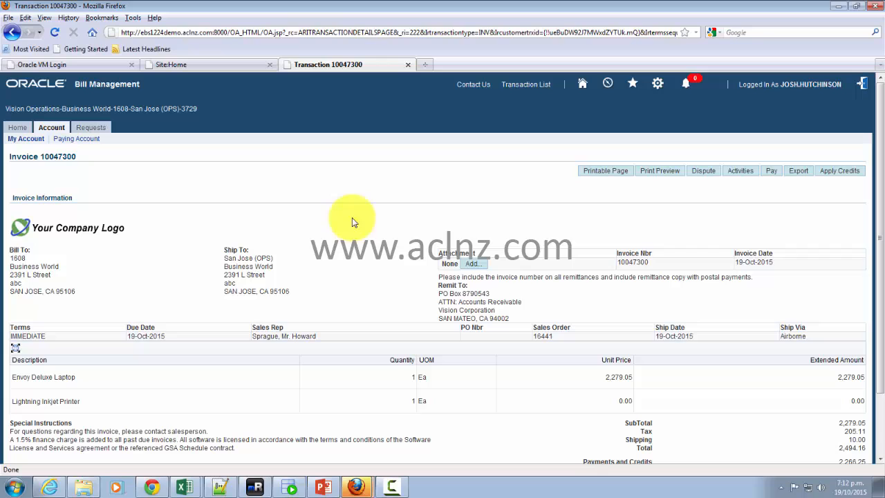
mouse_move(415, 235)
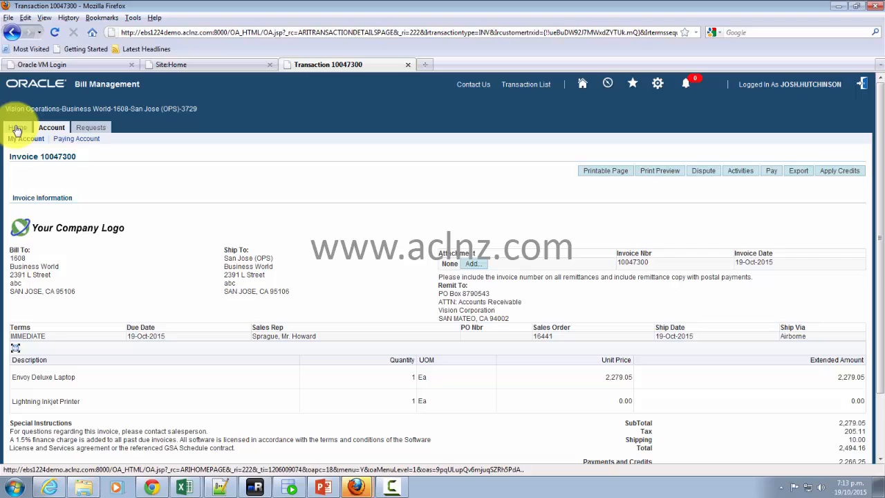
- Return to the Home account summary and expand Dispute Status showing credit request 1597
click(16, 127)
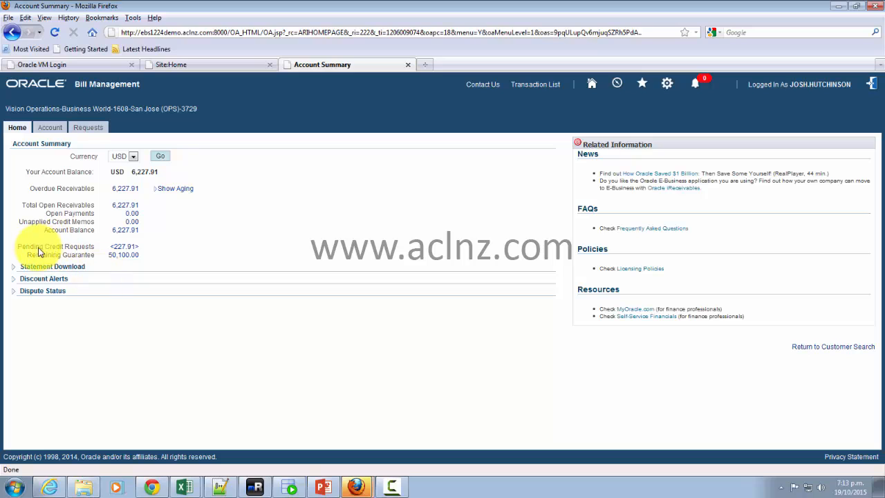
mouse_move(123, 246)
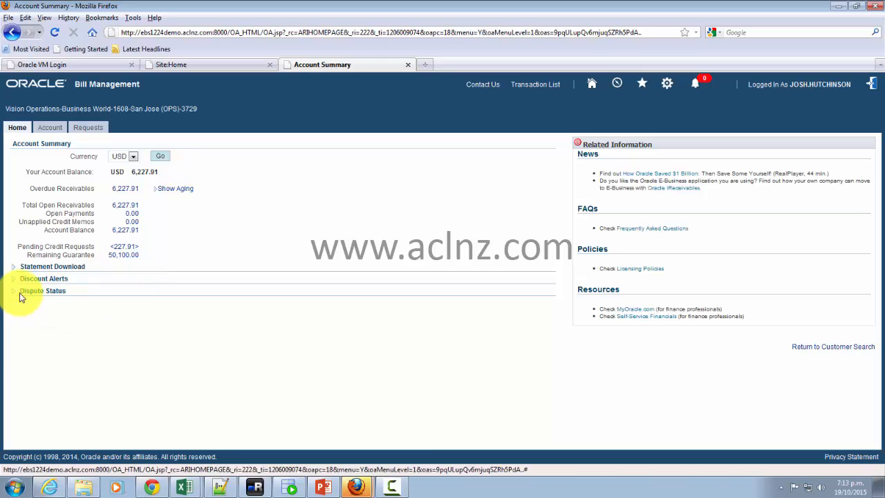
click(14, 290)
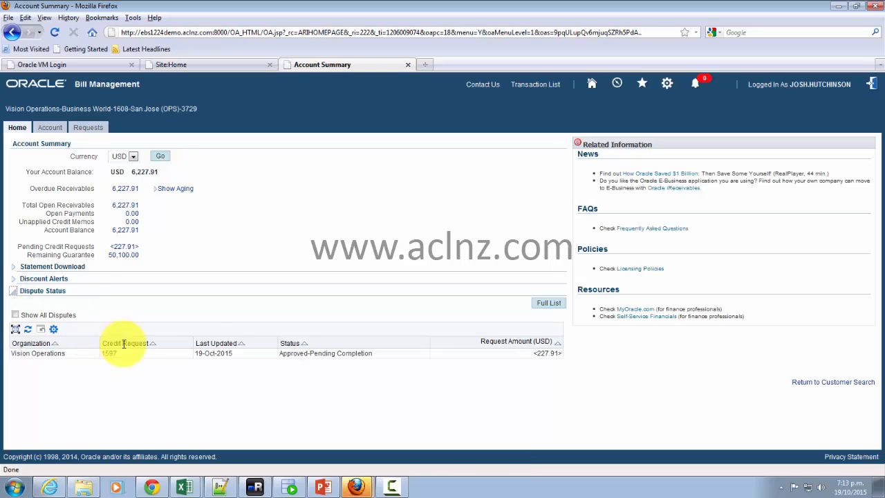
mouse_move(536, 356)
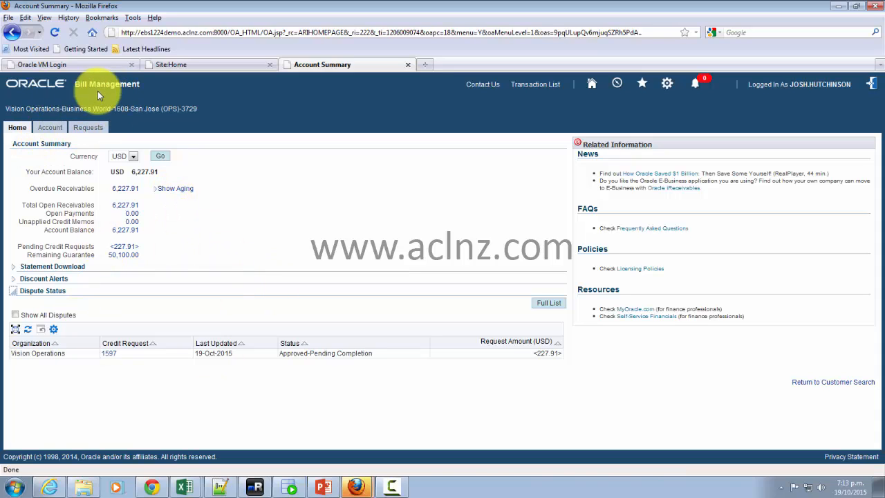
click(88, 128)
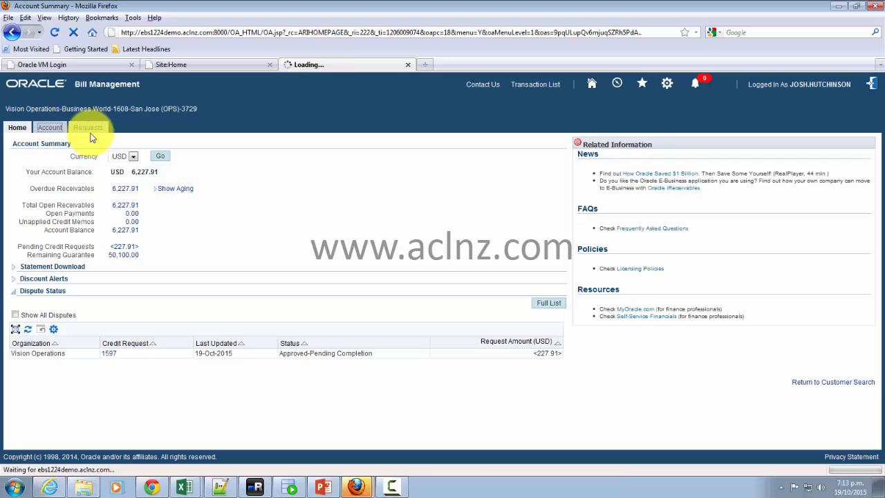
- Reopen Account Details listing transactions 10047300, 11797 and 11674, then go to Requests
click(49, 127)
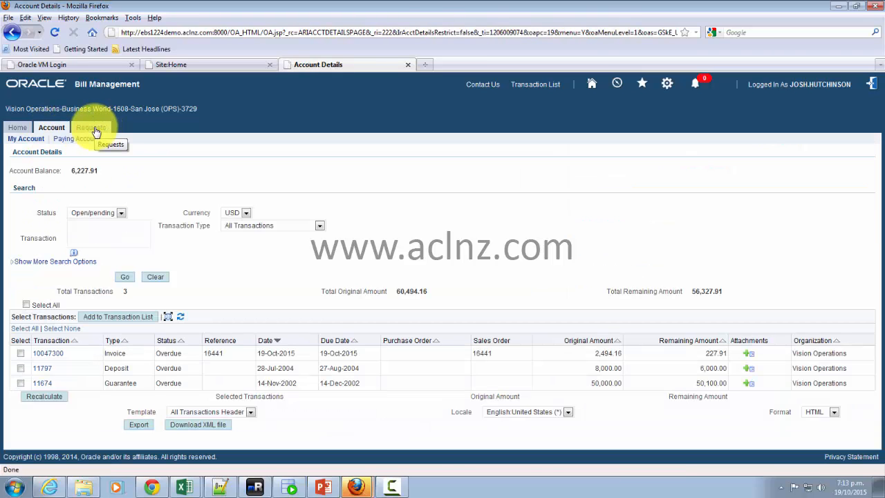
click(90, 127)
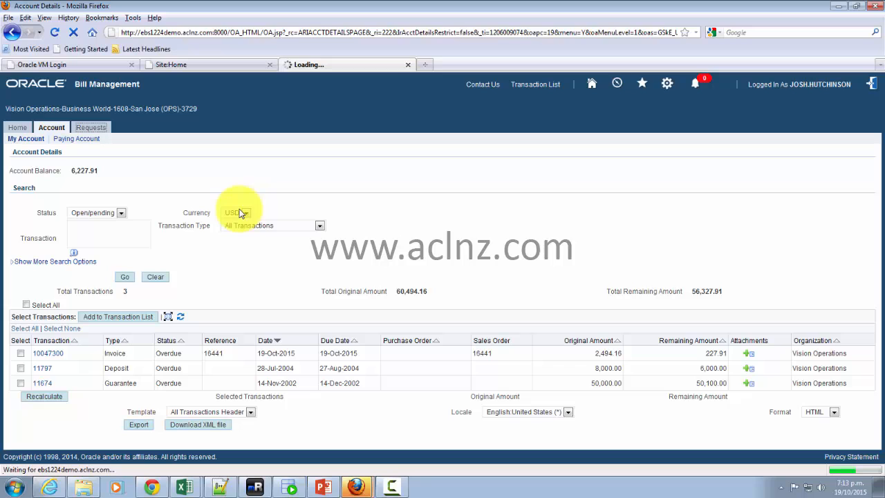